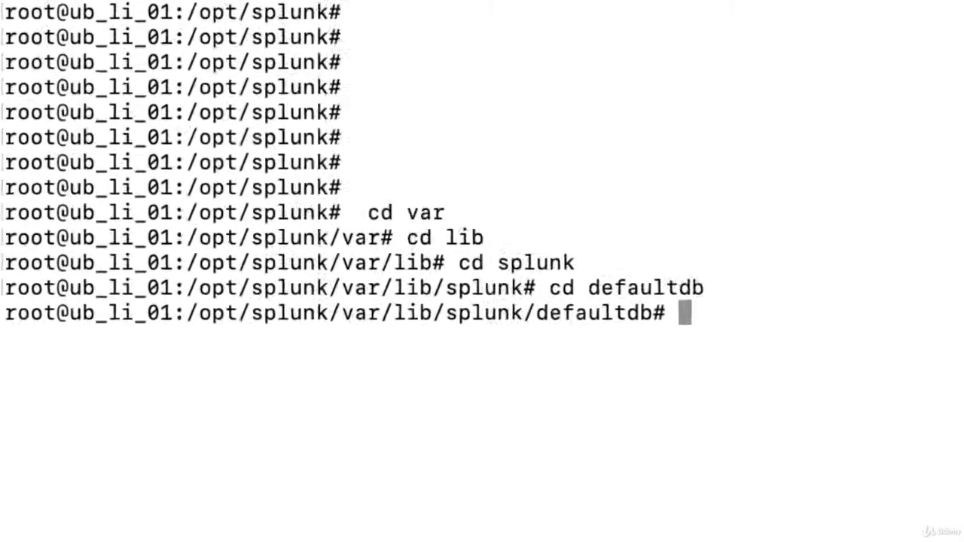
List the defaultdb directory, showing colddb, datamodel_summary, db and thaweddb
type("ls")
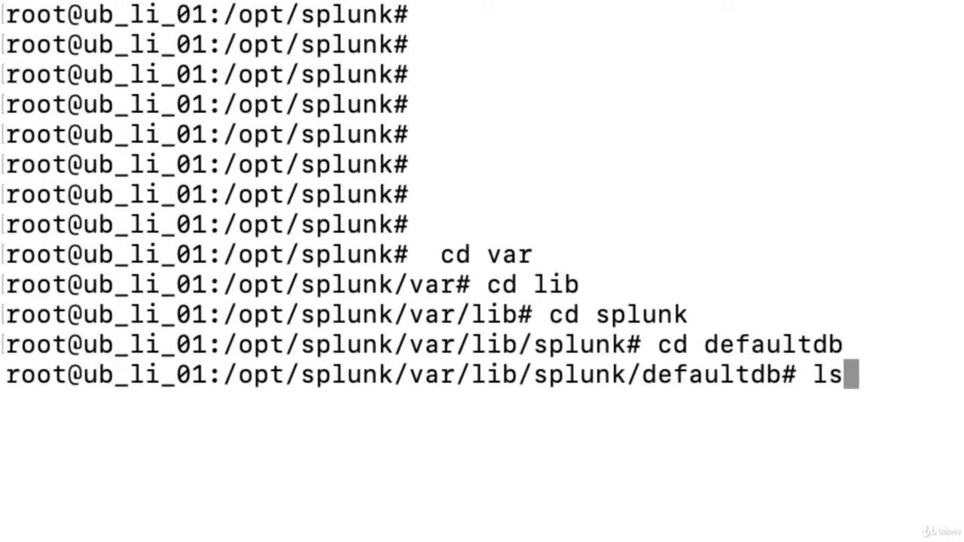
key("Return")
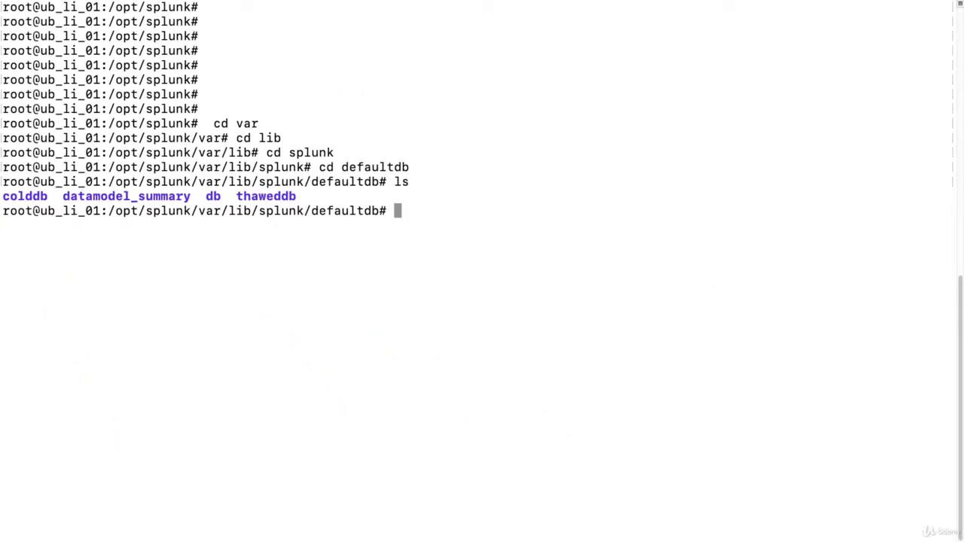
Move into the db folder and list it, revealing CreationTime and GlobalMetaData
type("cd db")
type("ls")
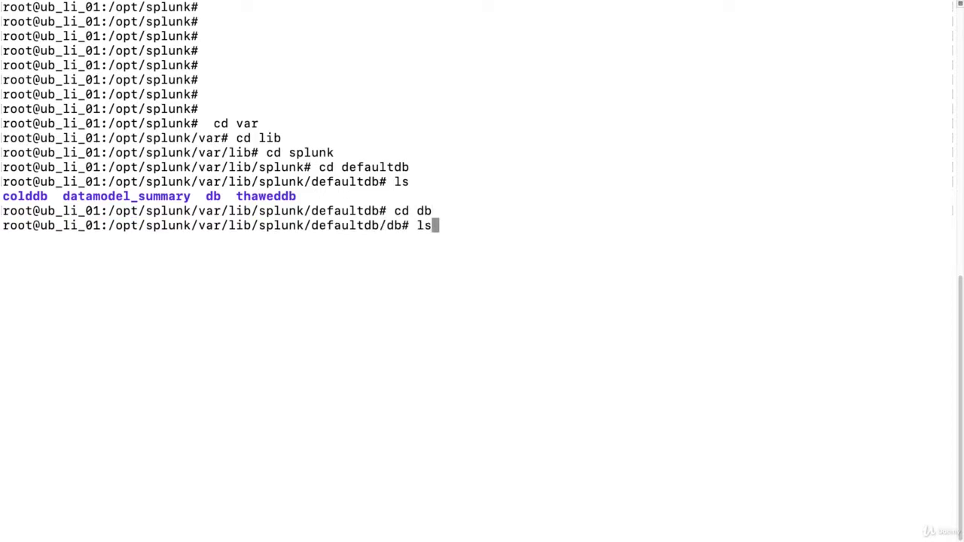
key("Return")
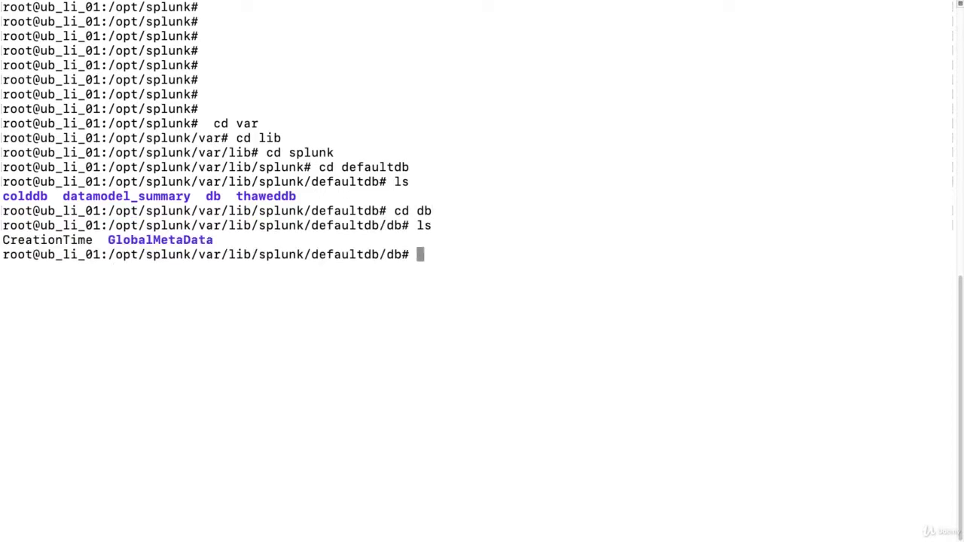